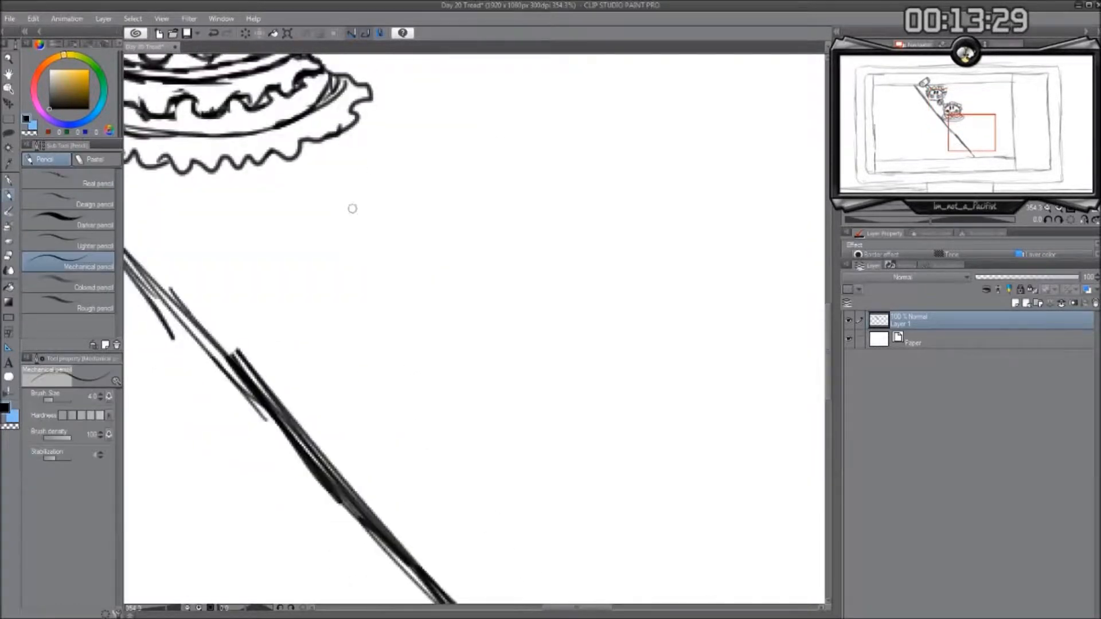
Step: Sketch the wavy hat-brim outline of a small head to the right of the staff
{"action": "left_click_drag", "start_coordinate": [383, 231], "coordinate": [625, 246]}
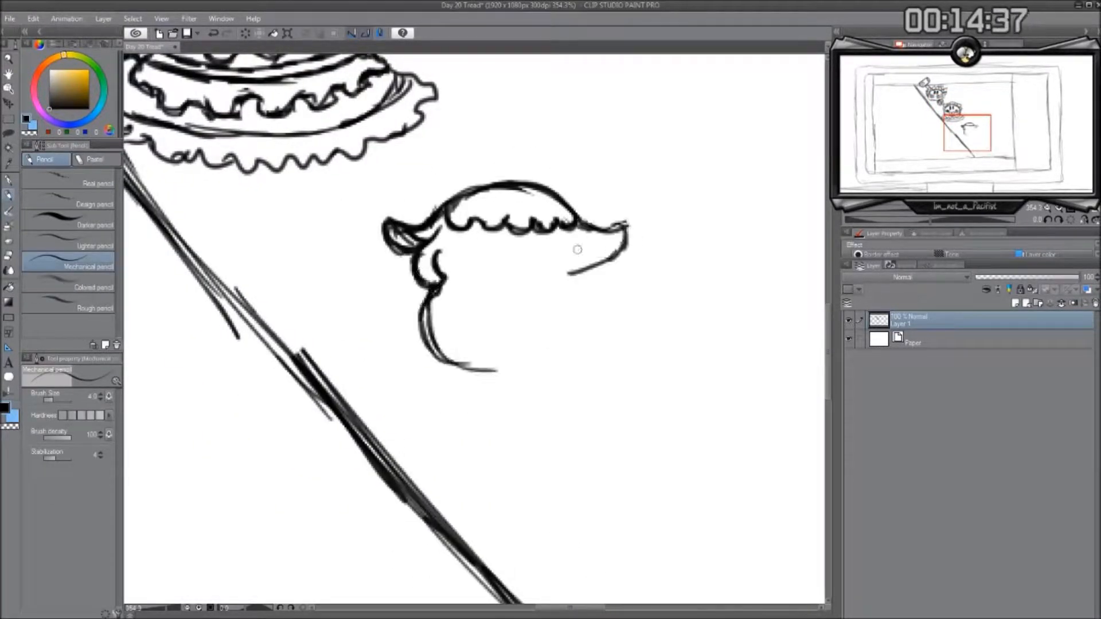